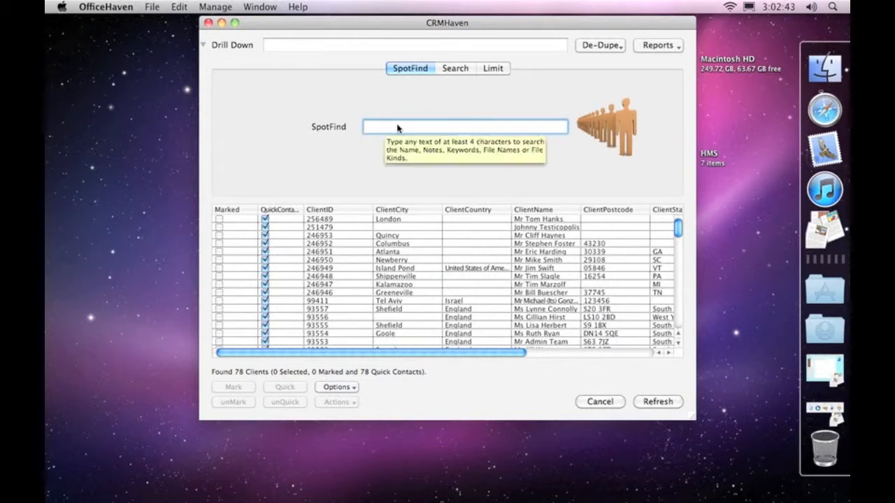
Run a SpotFind server-wide search for 'tom', narrowing the list to 16 clients
left_click(464, 126)
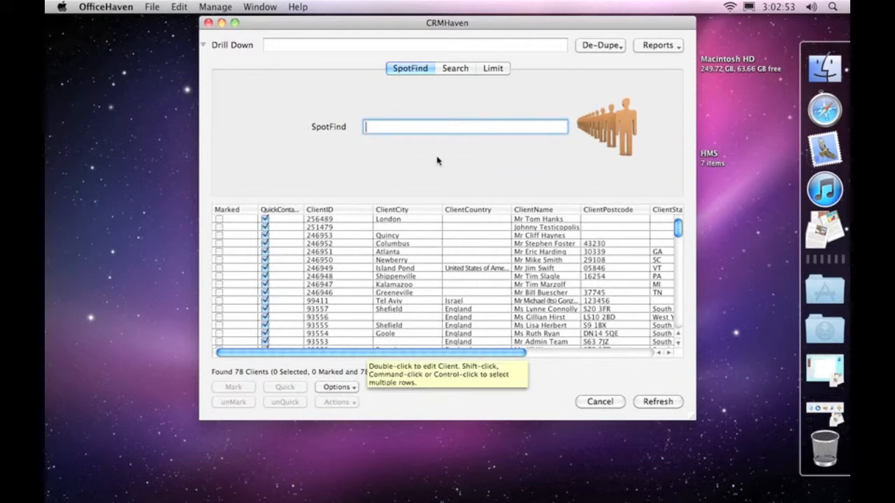
mouse_move(509, 237)
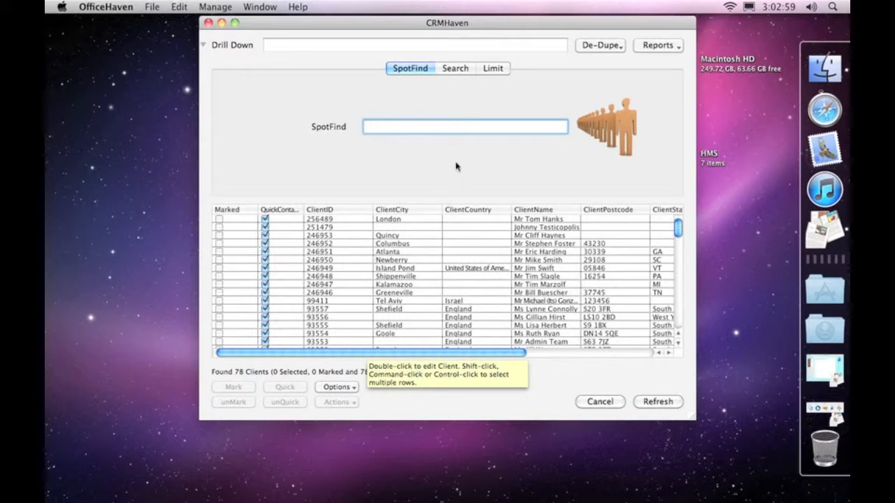
mouse_move(402, 128)
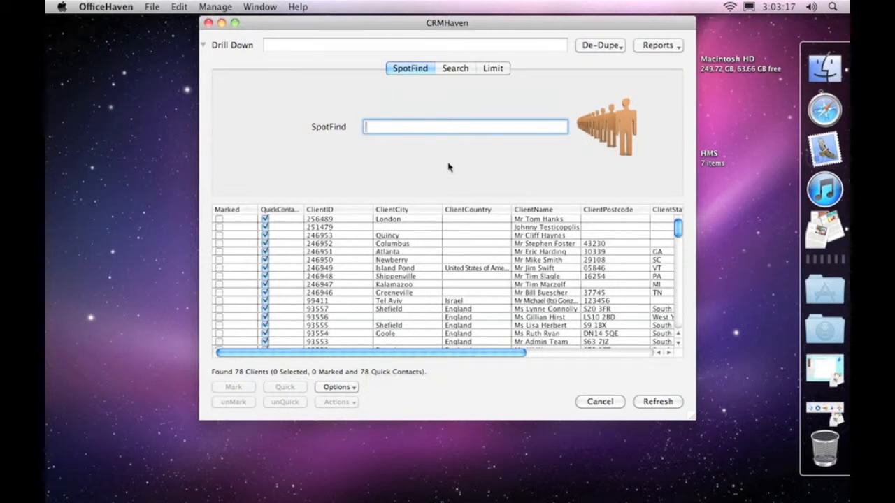
type("tom")
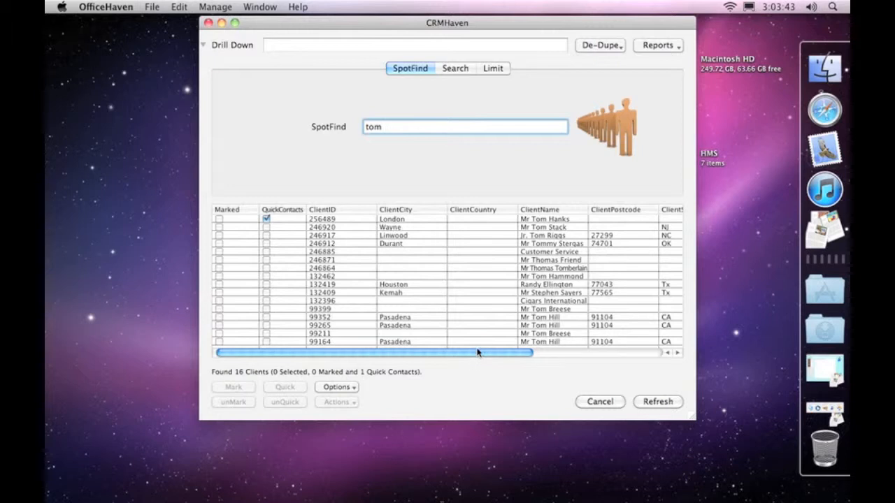
mouse_move(441, 354)
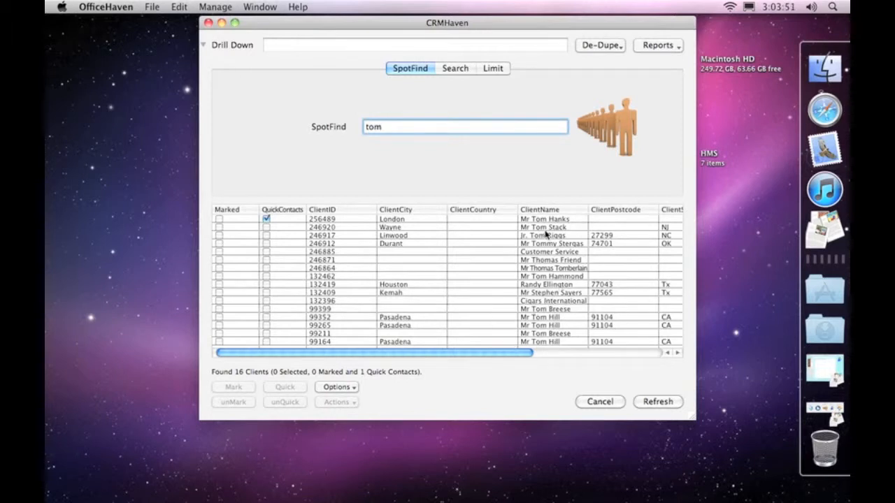
left_click_drag(384, 353, 587, 352)
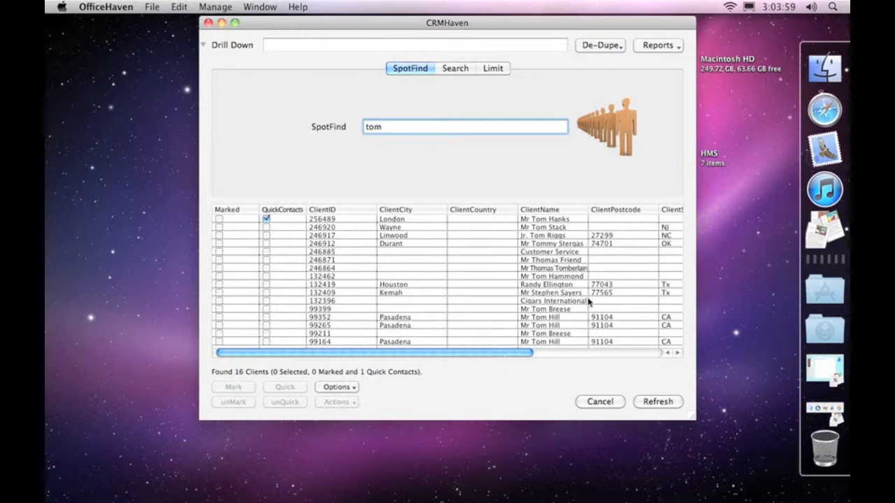
mouse_move(486, 355)
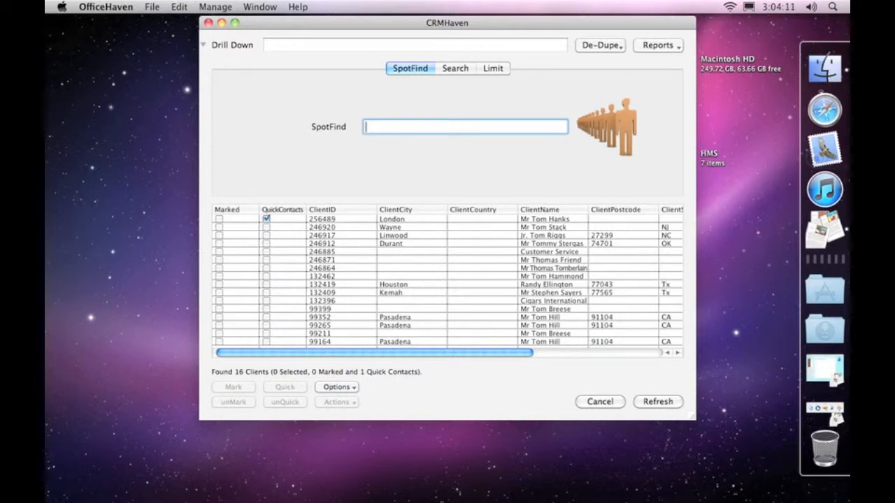
Search SpotFind for 'com', listing 346 clients including 25 Quick Contacts
type("com")
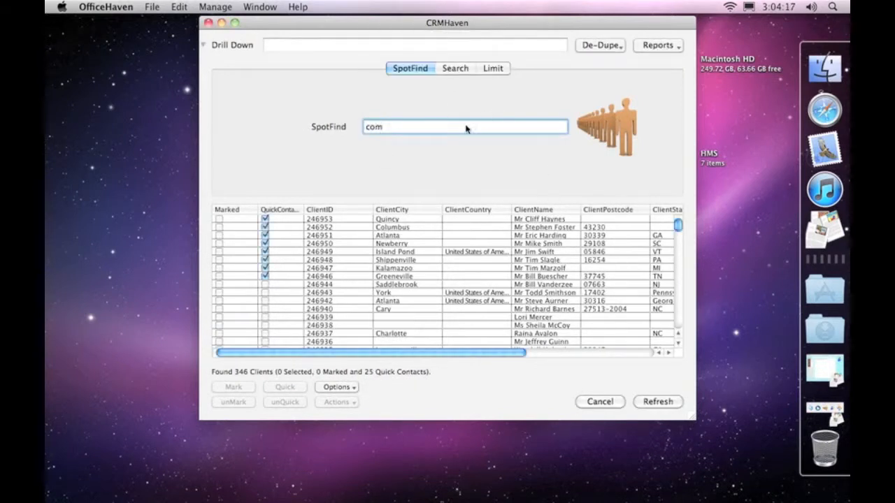
mouse_move(491, 269)
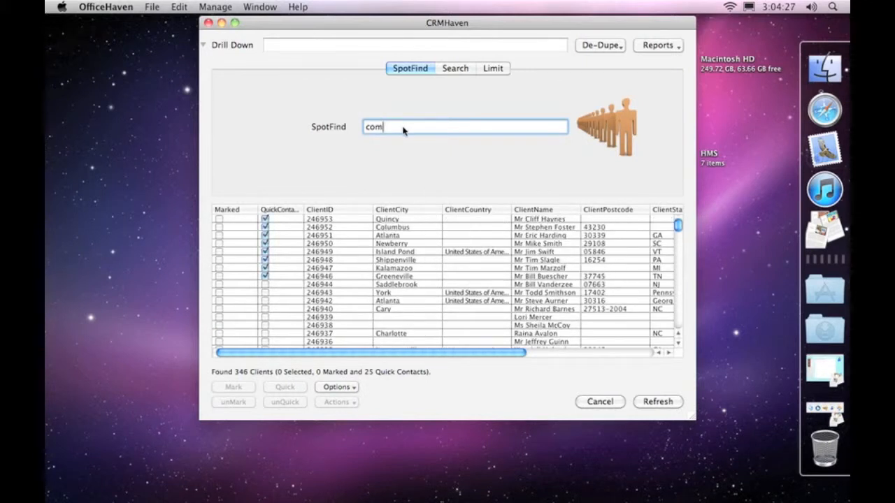
mouse_move(403, 128)
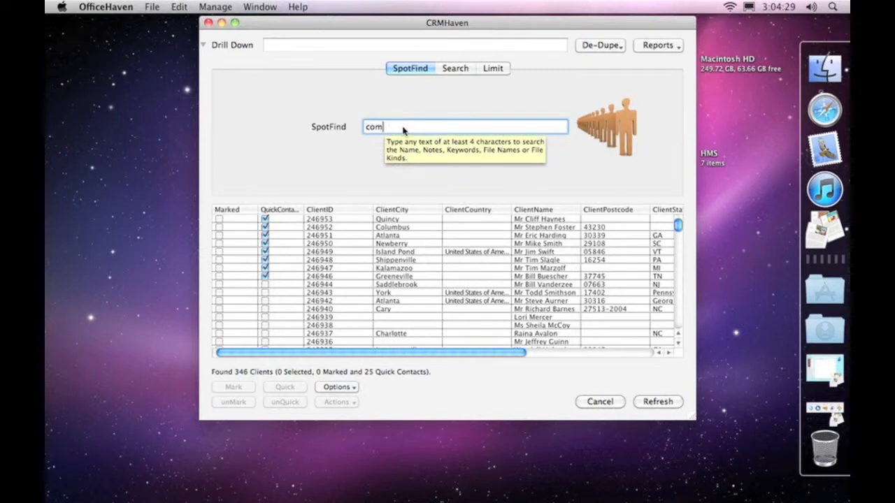
mouse_move(509, 204)
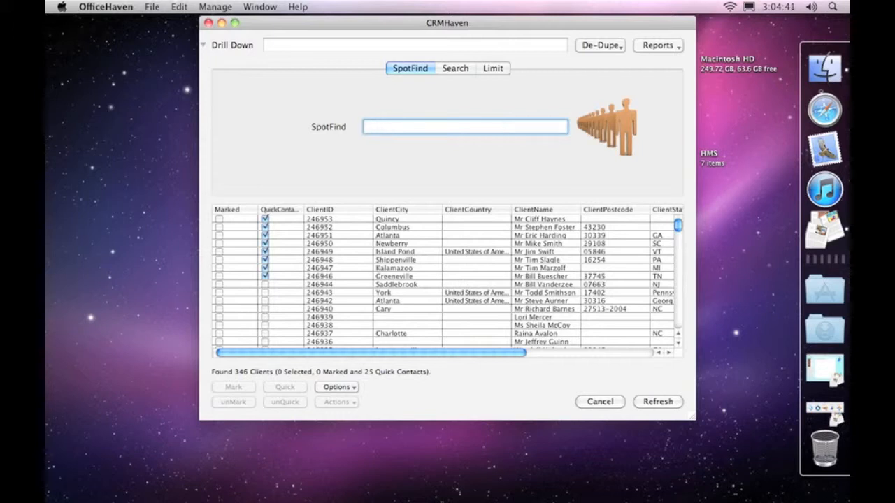
Clear the SpotFind field so the list returns to the 78 Quick Contacts
left_click(464, 126)
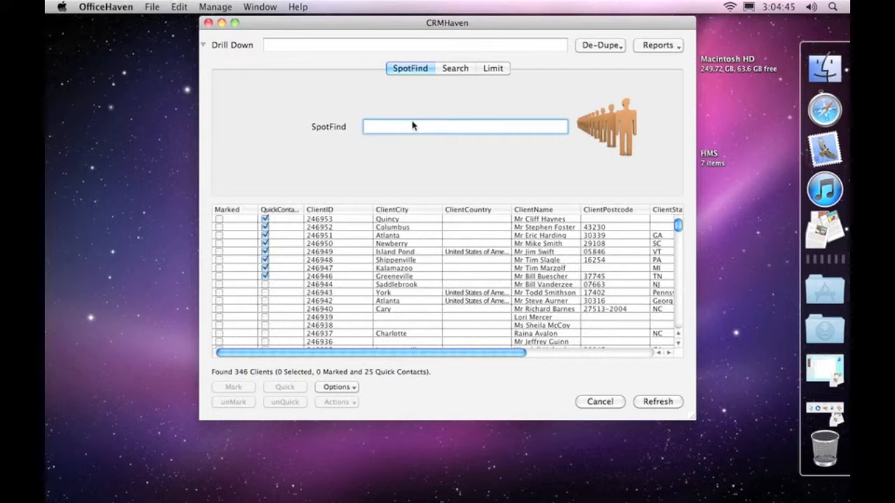
mouse_move(413, 126)
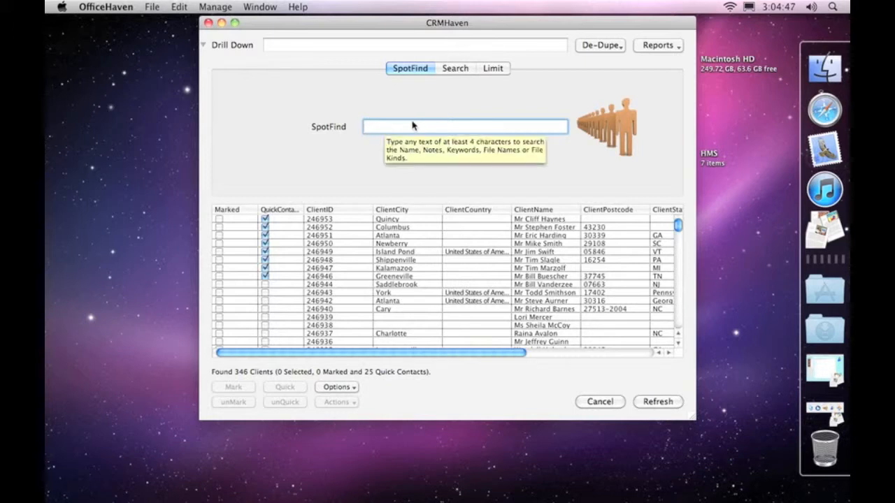
left_click(464, 126)
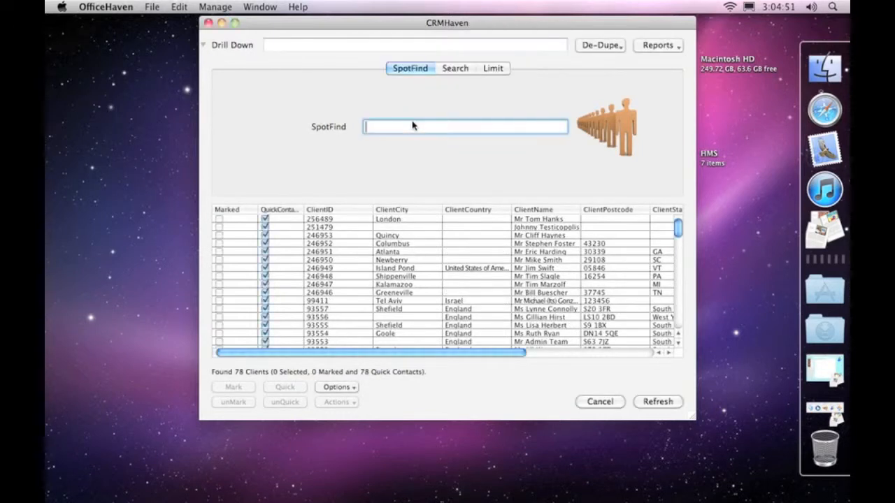
scroll("down", 3)
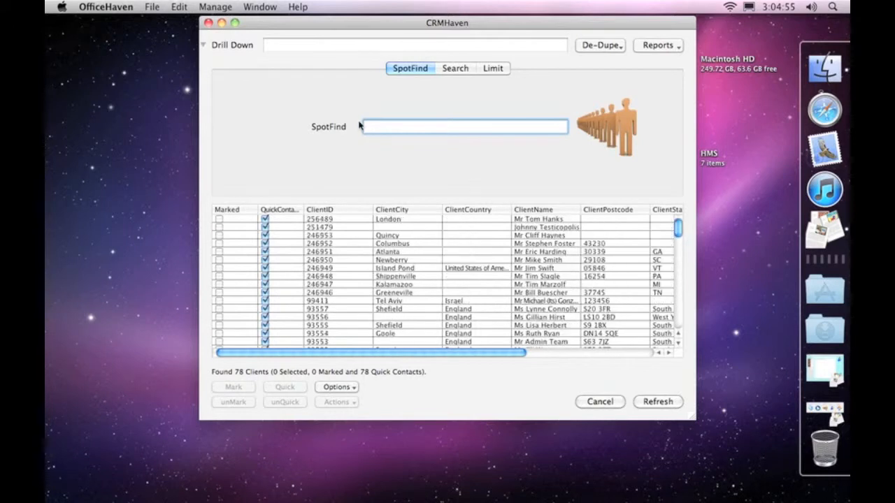
left_click(465, 126)
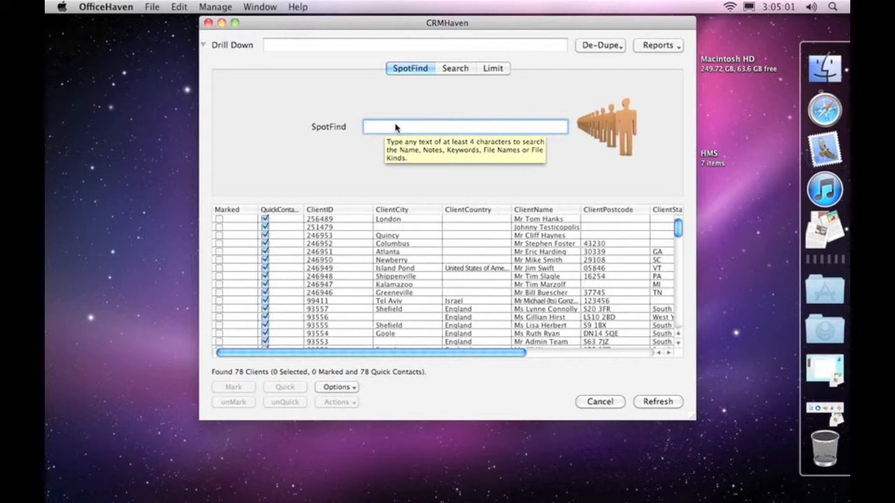
left_click(464, 126)
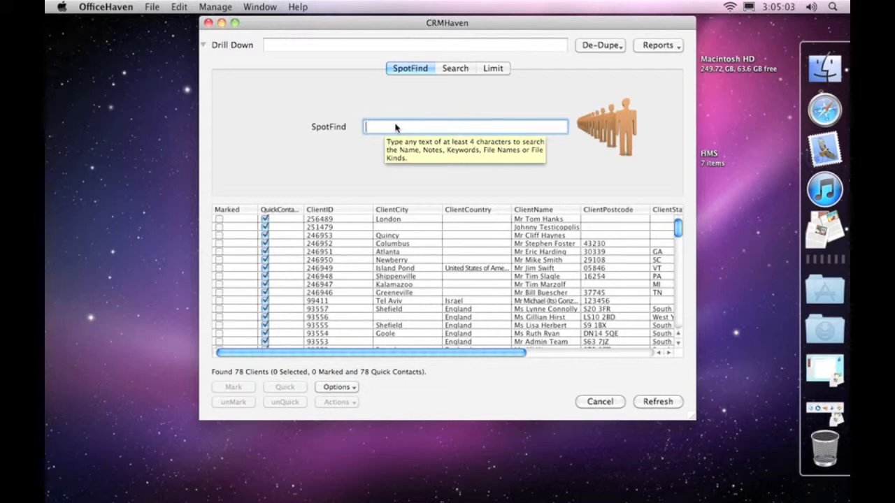